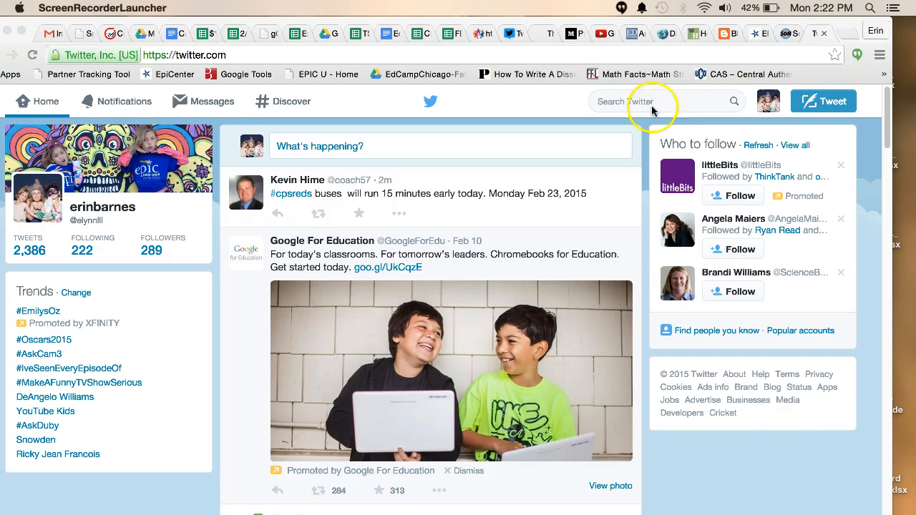
- Search Twitter for '#tede' and pick the #TEDEdChat hashtag suggestion
click(647, 101)
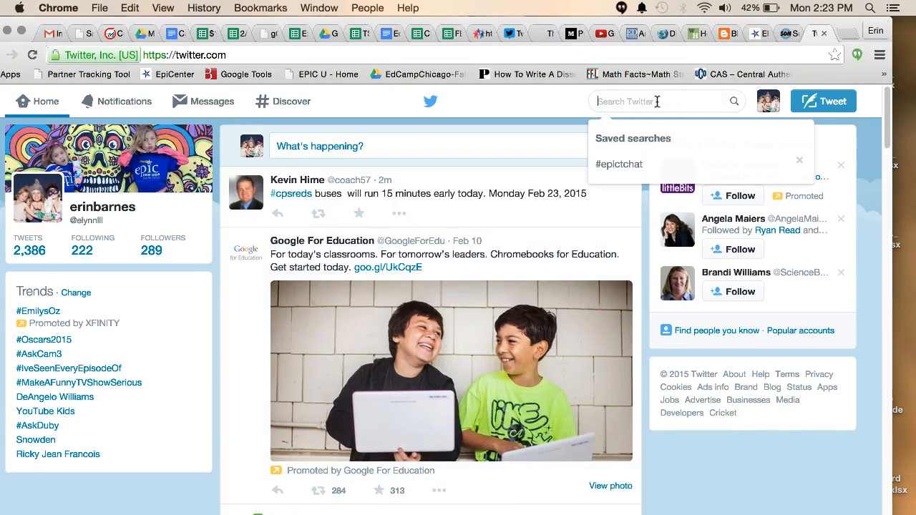
text(#tede)
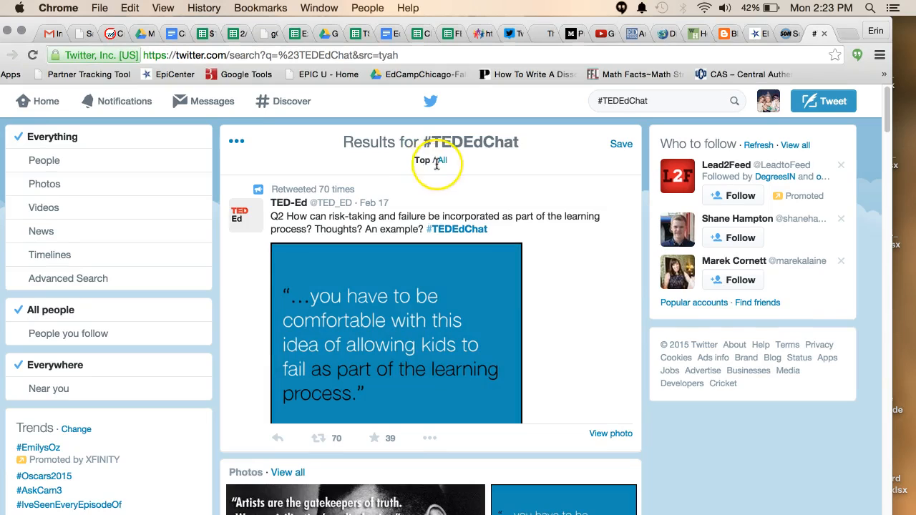
- Switch the #TEDEdChat results from Top to All and scroll through the tweets
click(440, 160)
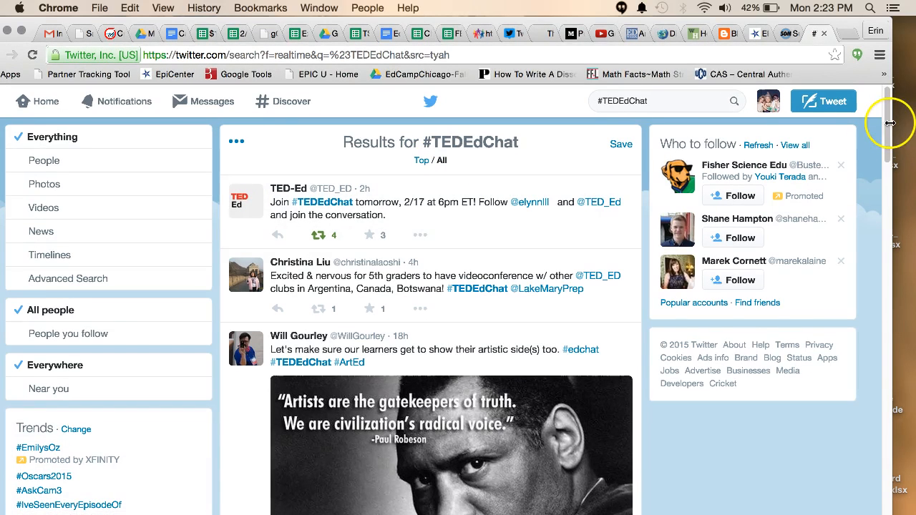
scroll(down, 3)
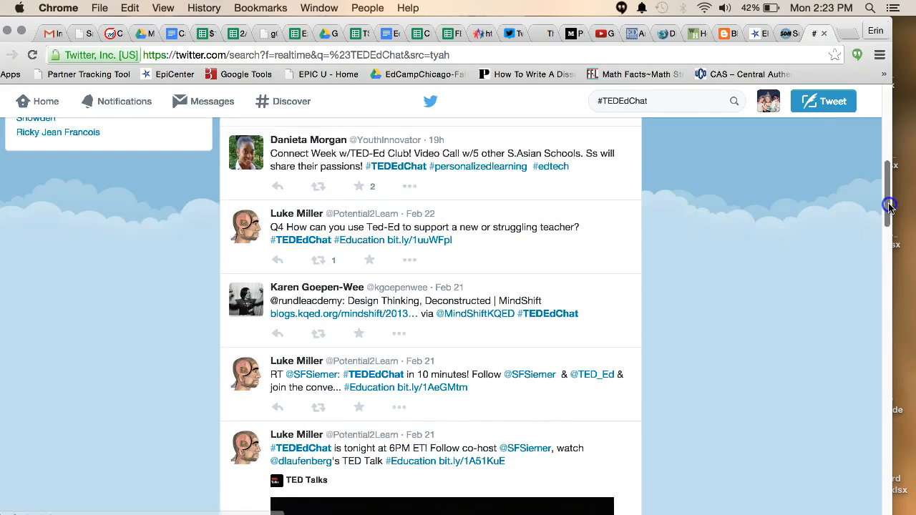
scroll(up, 3)
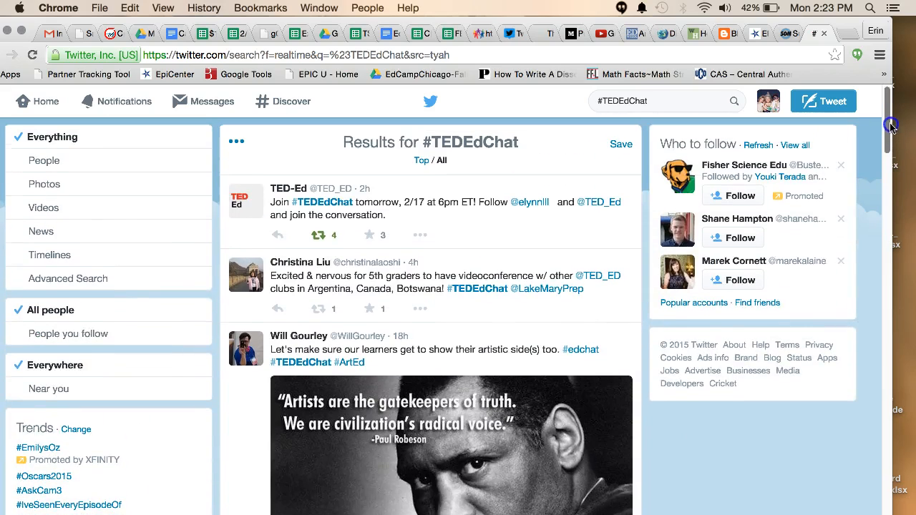
mouse_move(309, 142)
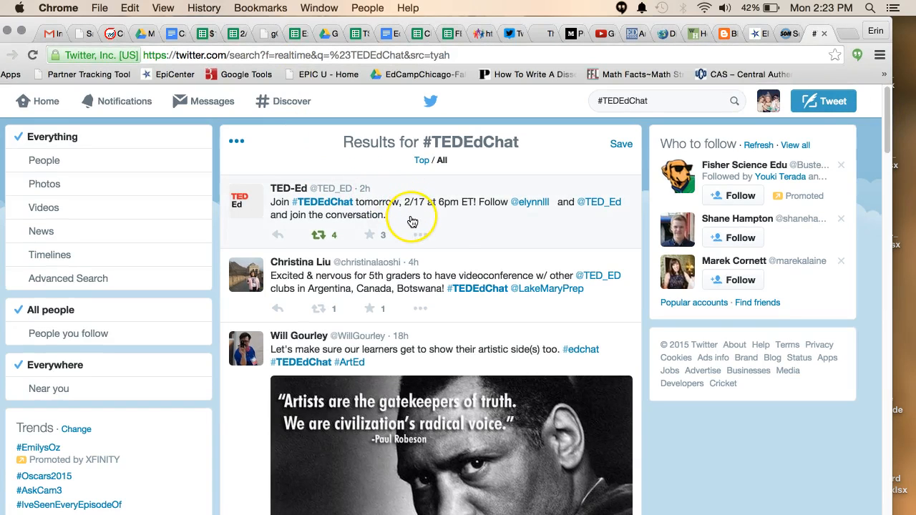
mouse_move(457, 224)
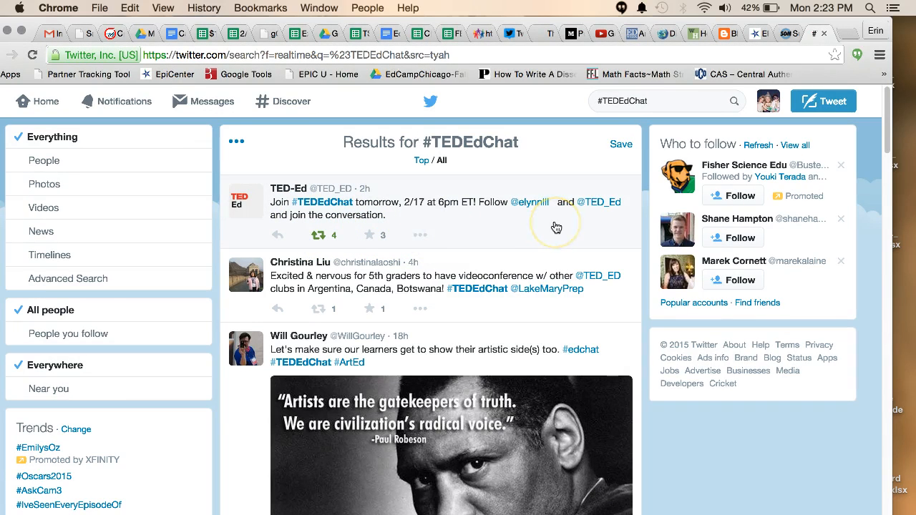
mouse_move(396, 246)
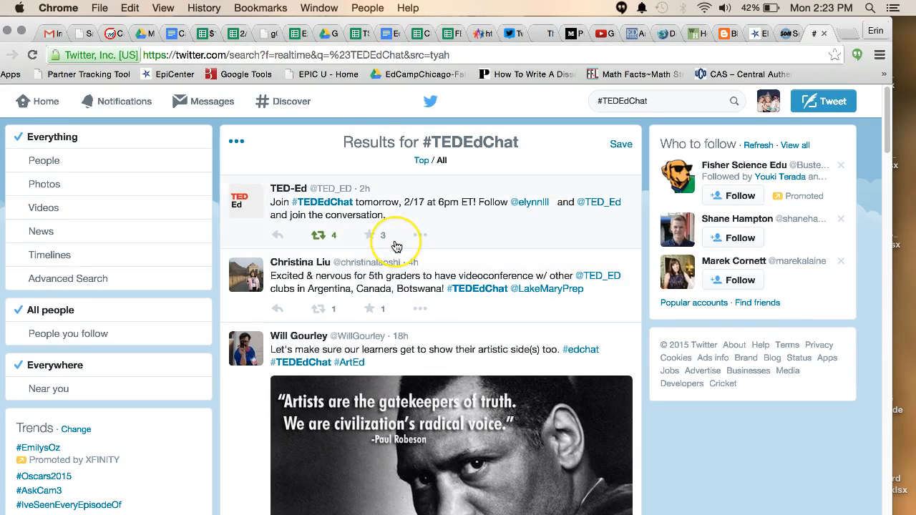
mouse_move(415, 212)
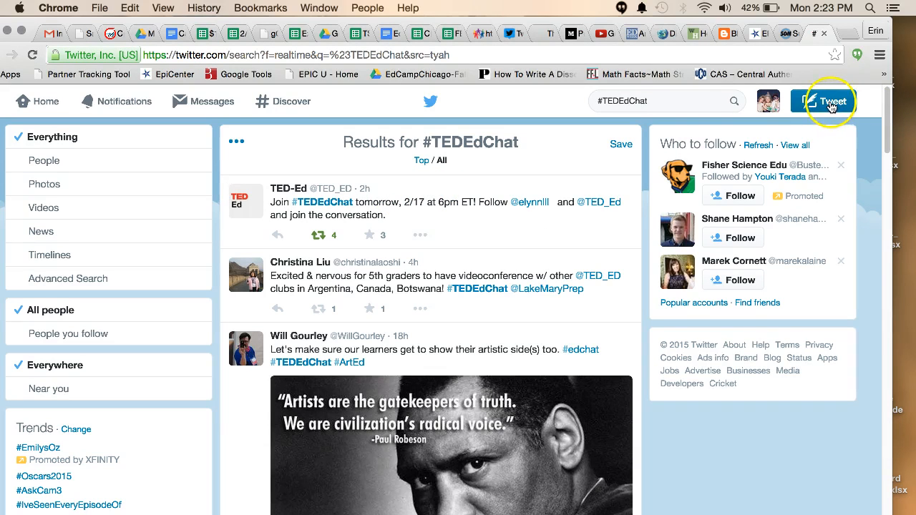
- Start a new tweet with placeholder text 'what you want to say #tededchat'
click(829, 100)
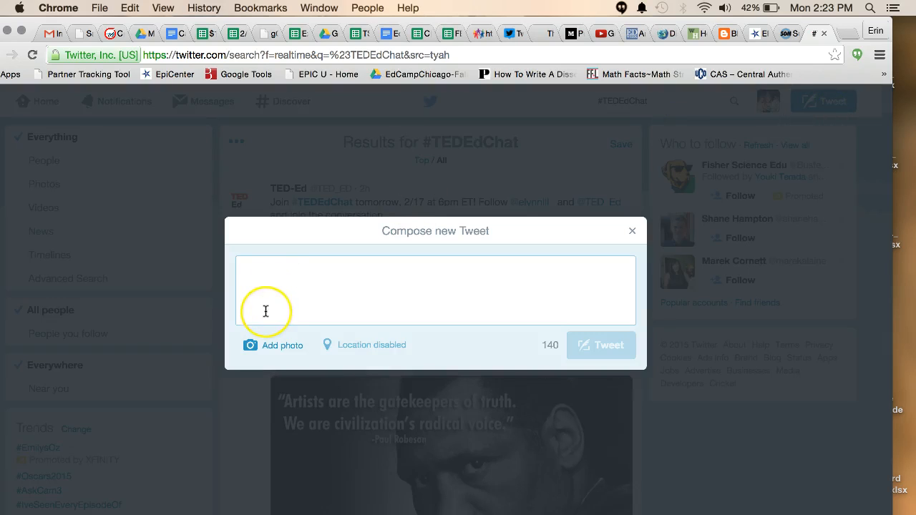
text(what y)
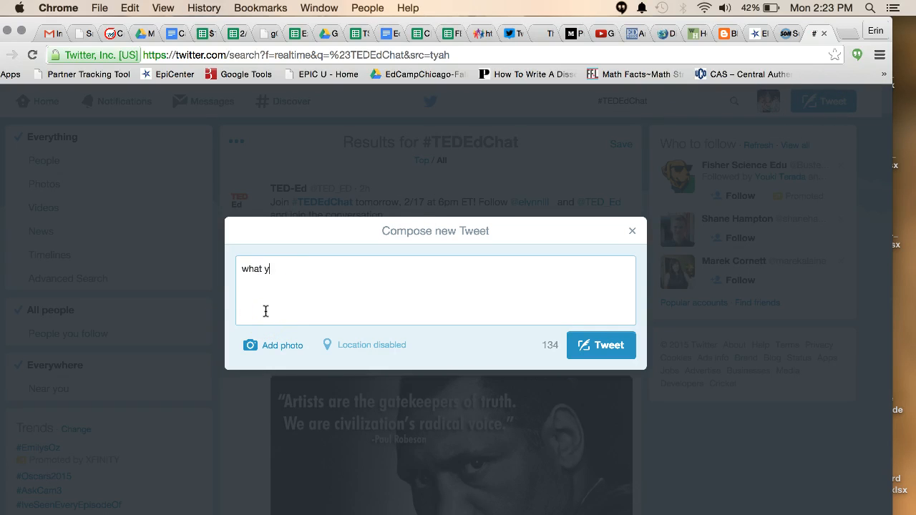
text(ou want to)
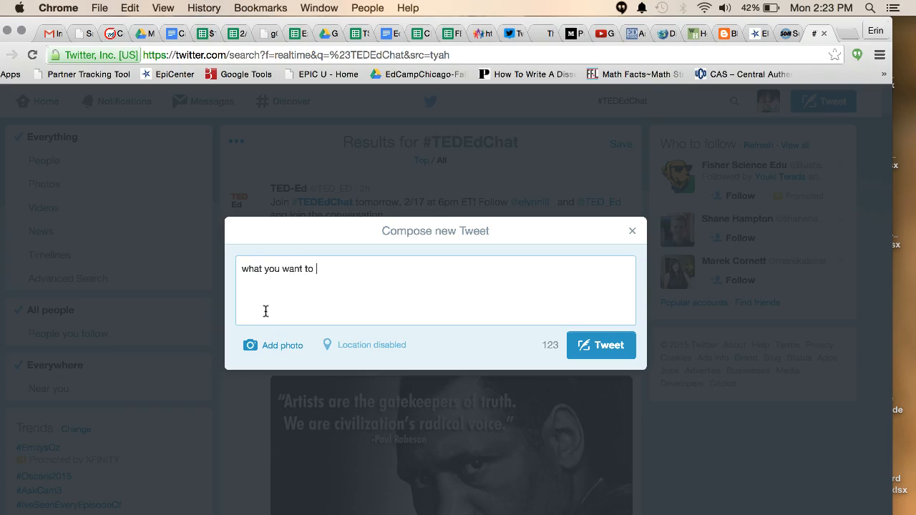
text(say)
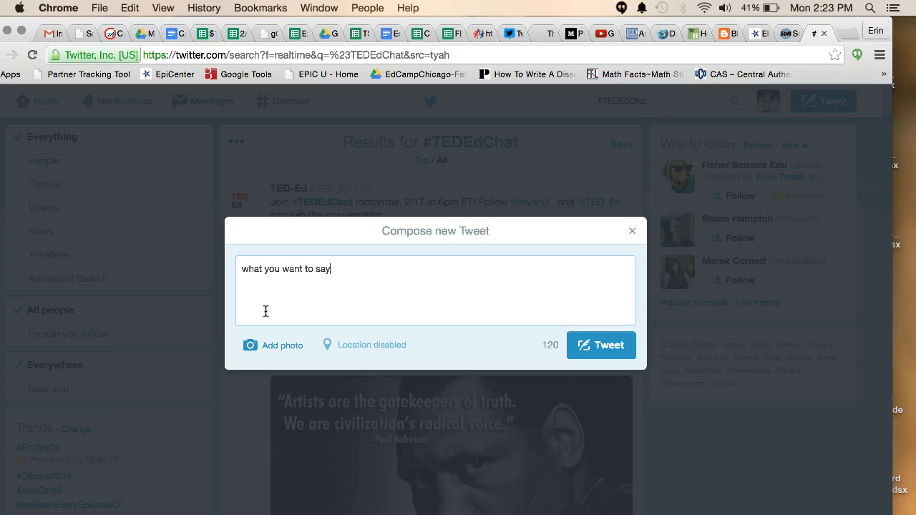
text(#)
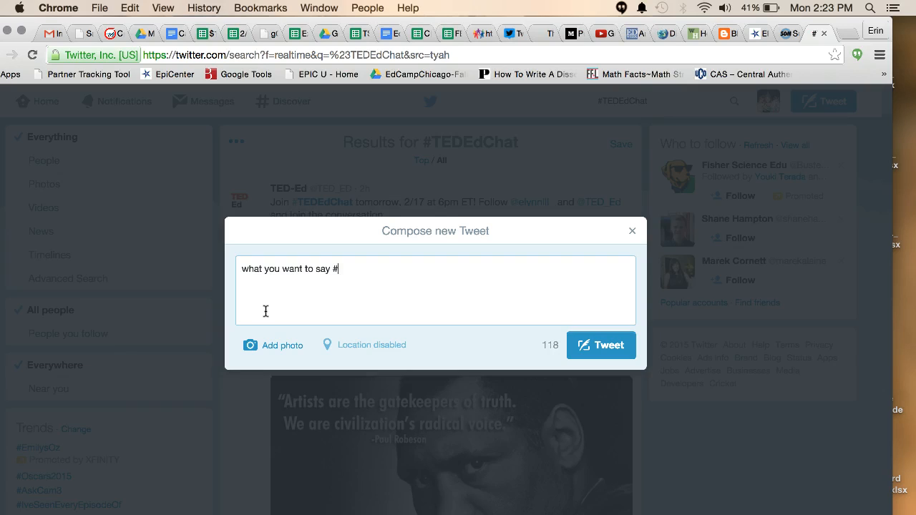
text(tededchat)
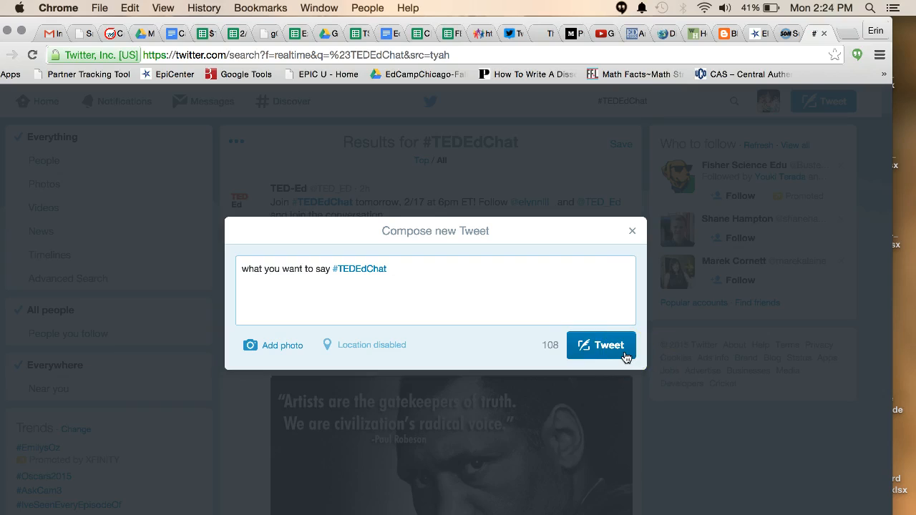
mouse_move(332, 270)
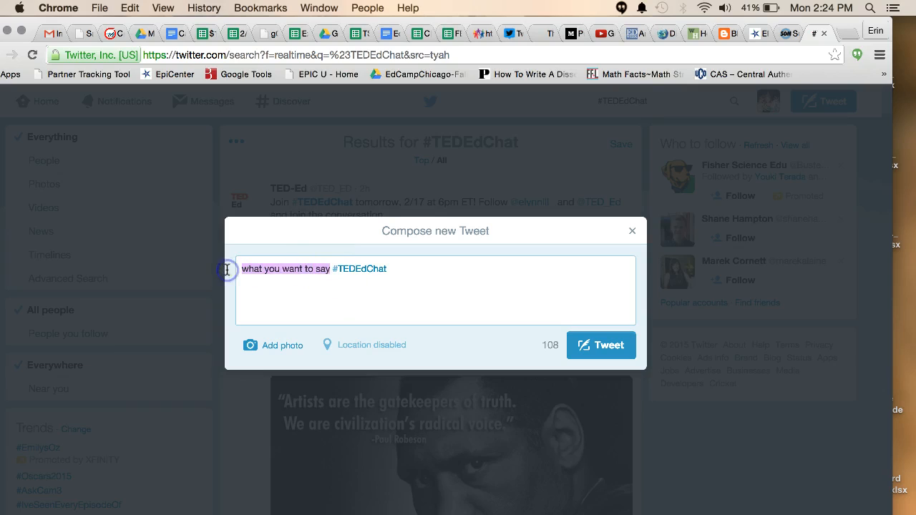
- Replace the placeholder words with 'I am so excited for tomorrow's chat'
text(I am so e #TEDEdChat)
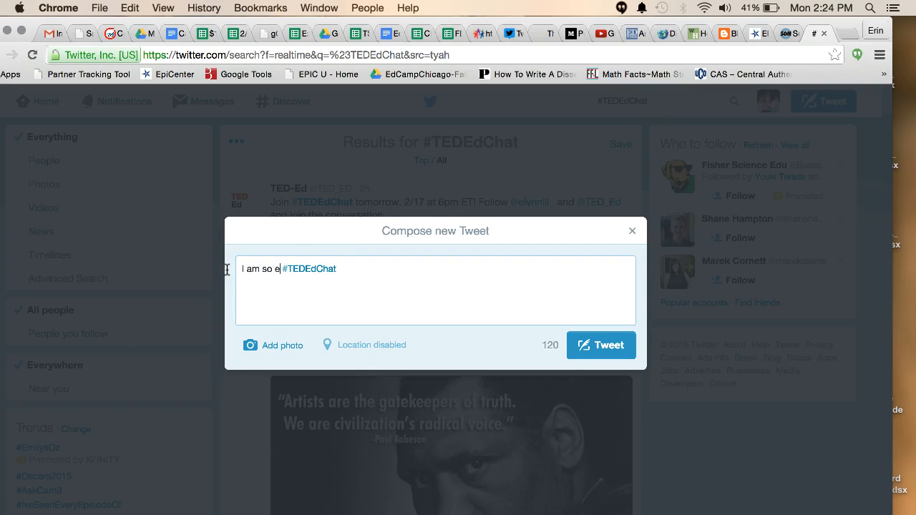
text(xc)
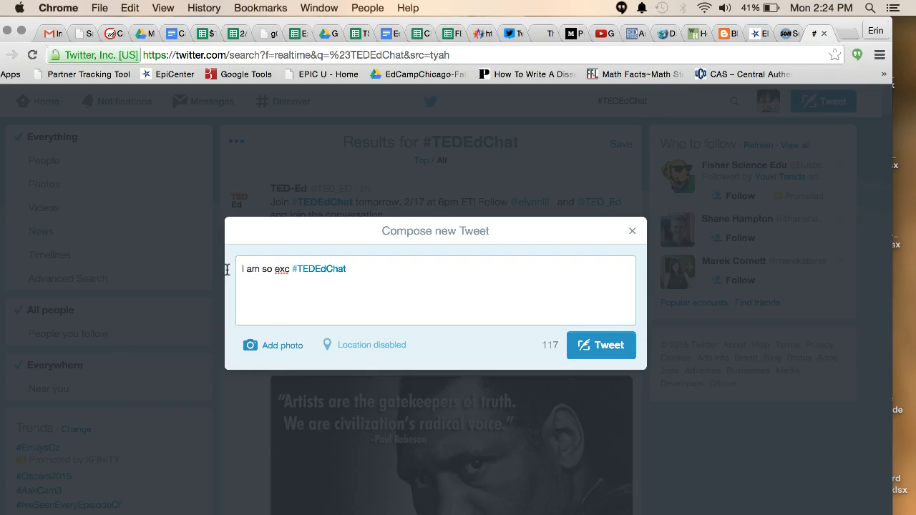
text(ited for)
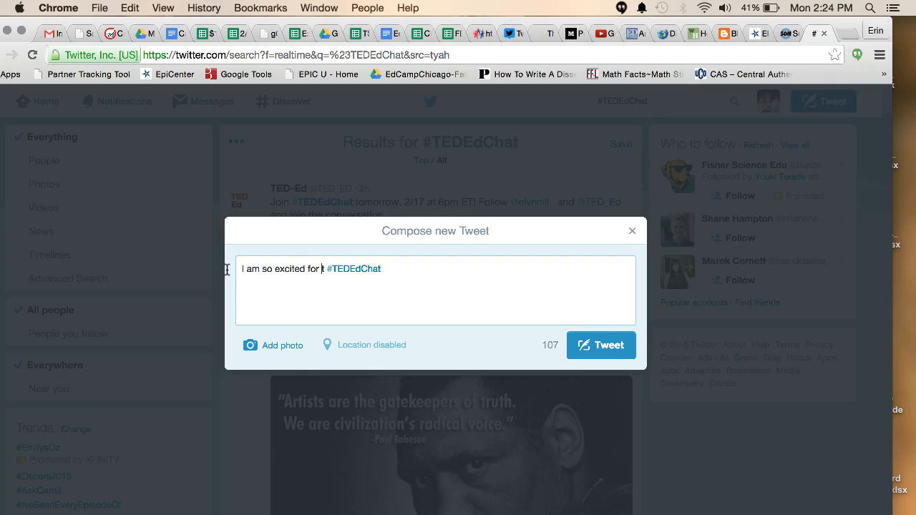
text(t)
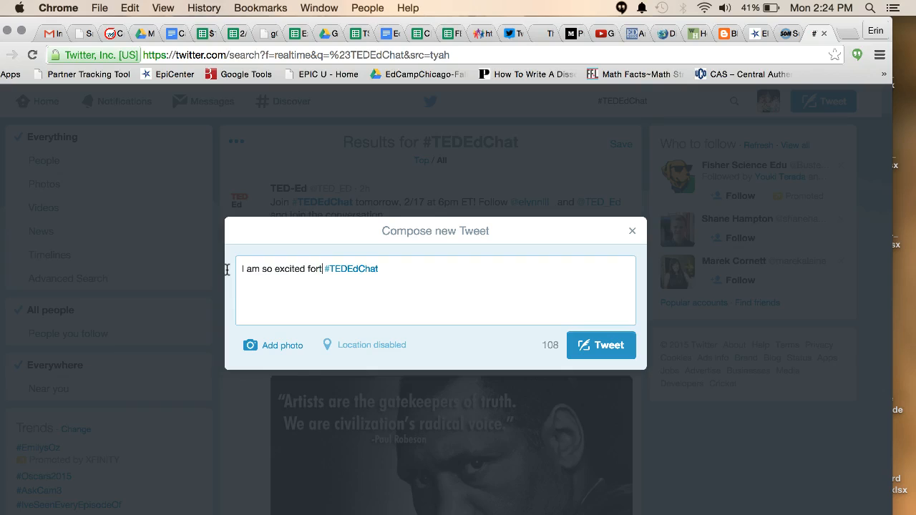
text(tomorrow's)
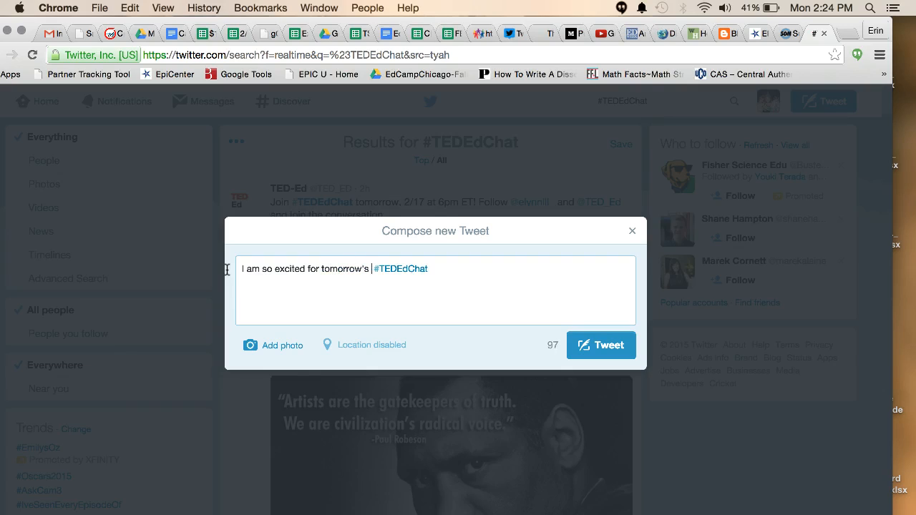
text(chat)
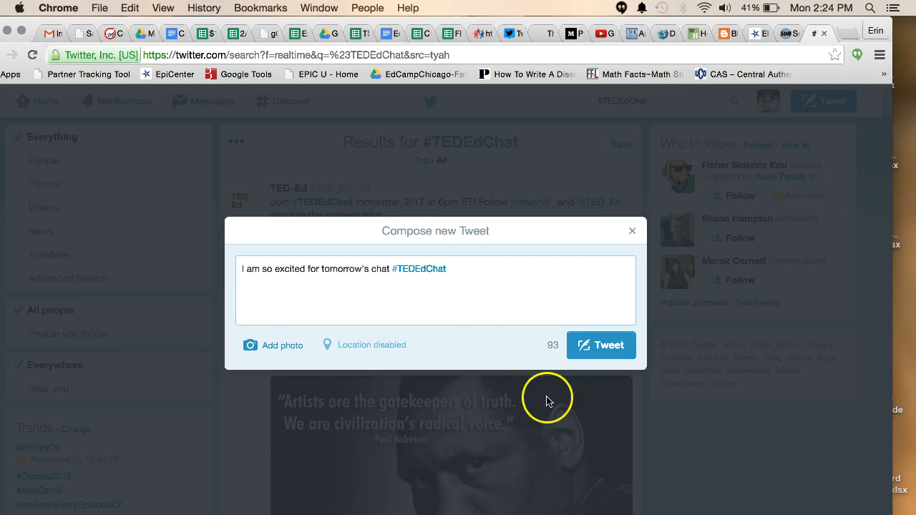
mouse_move(388, 261)
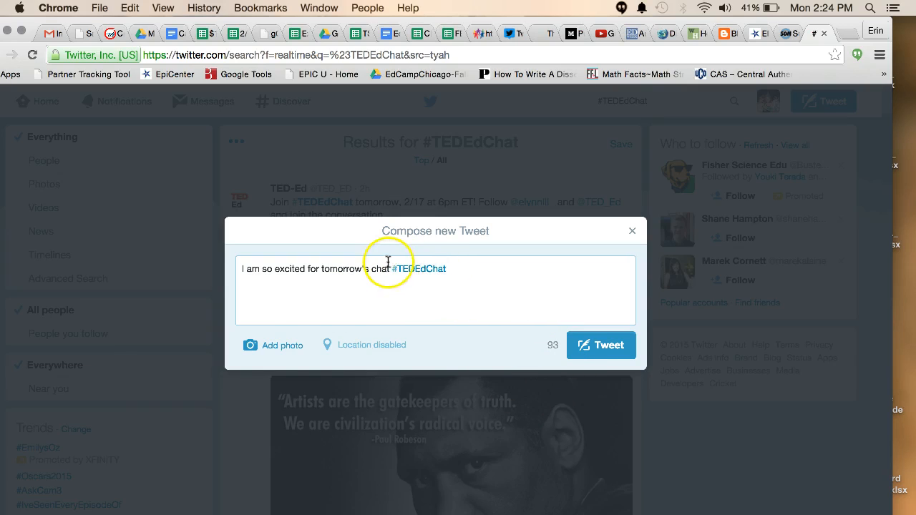
mouse_move(620, 358)
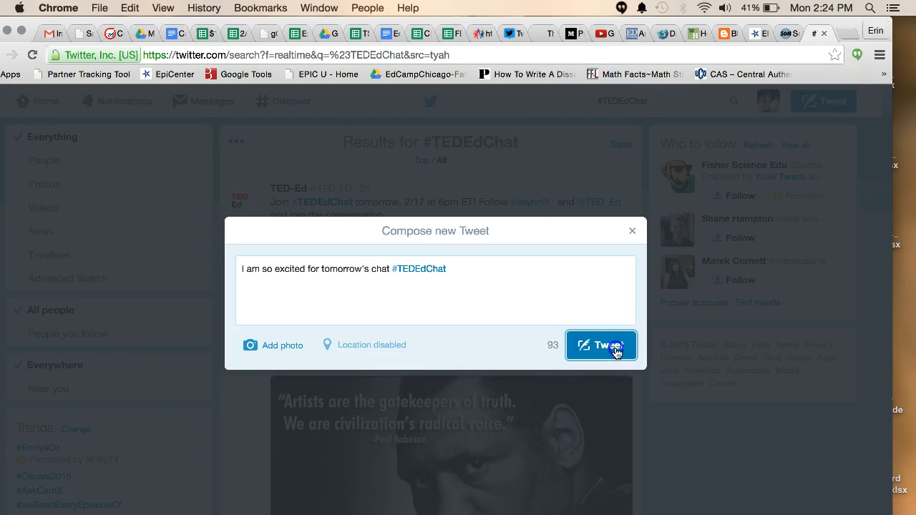
click(601, 346)
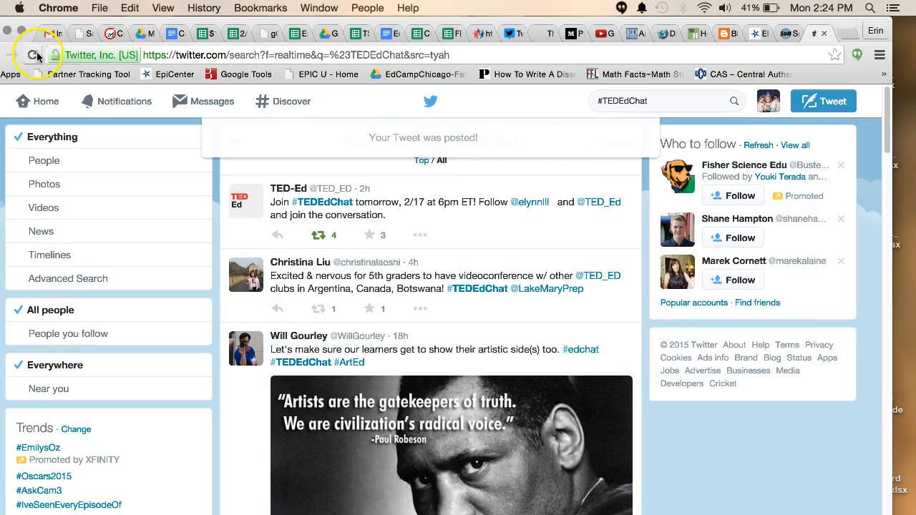
click(32, 54)
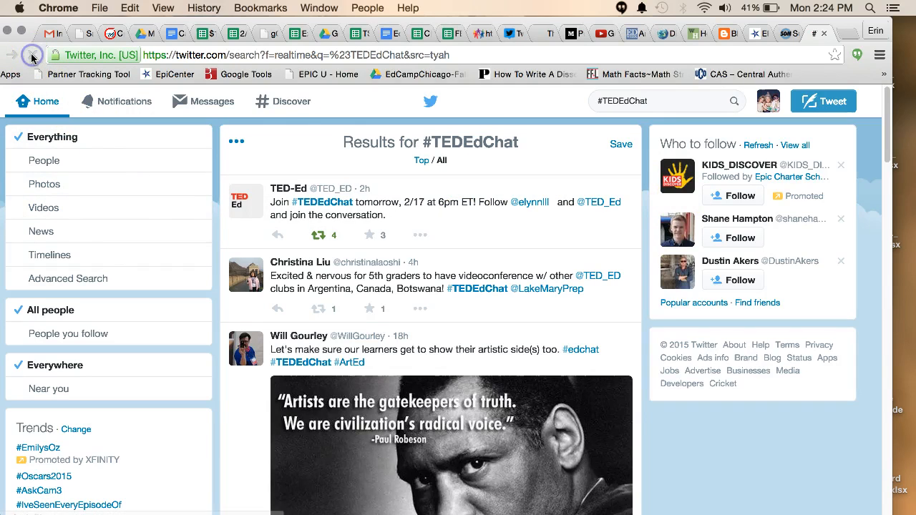
click(33, 55)
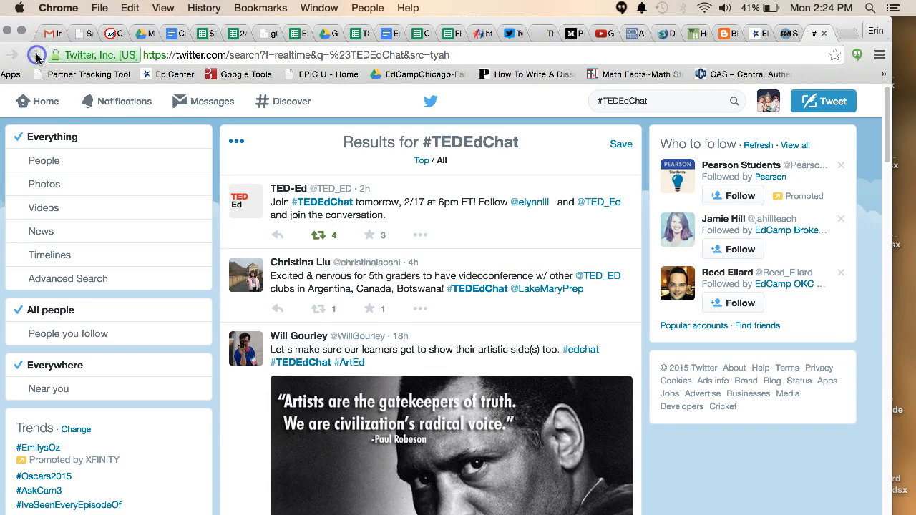
click(36, 55)
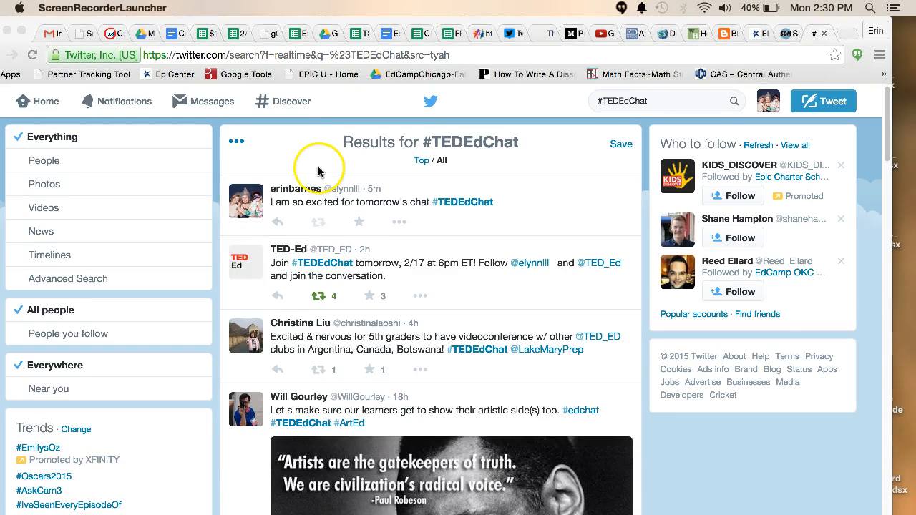
mouse_move(472, 215)
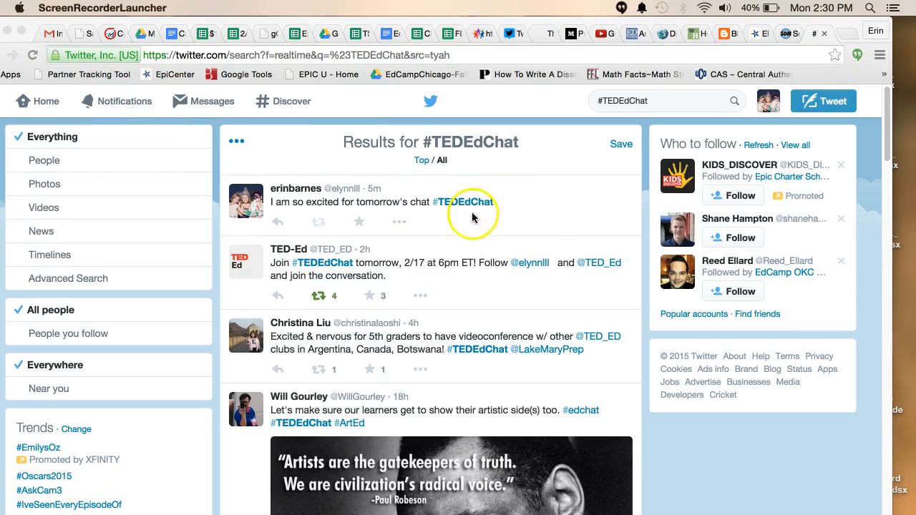
mouse_move(838, 320)
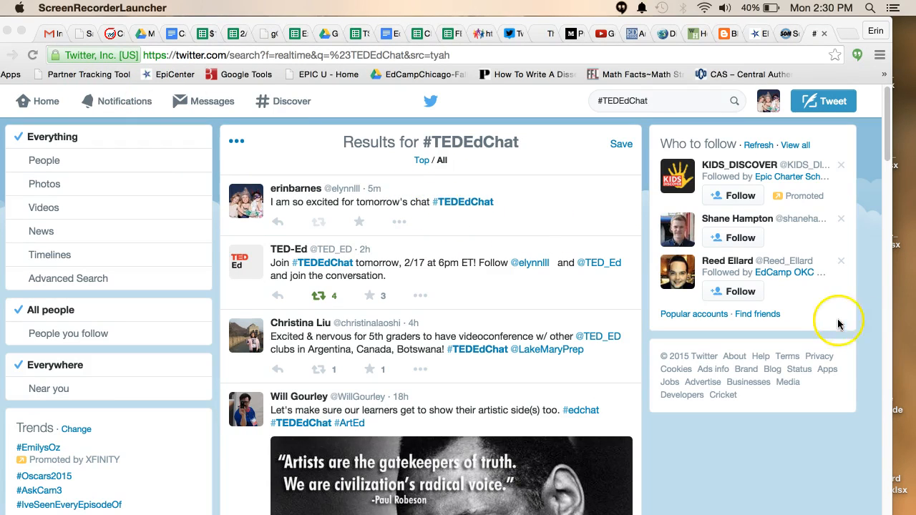
mouse_move(829, 306)
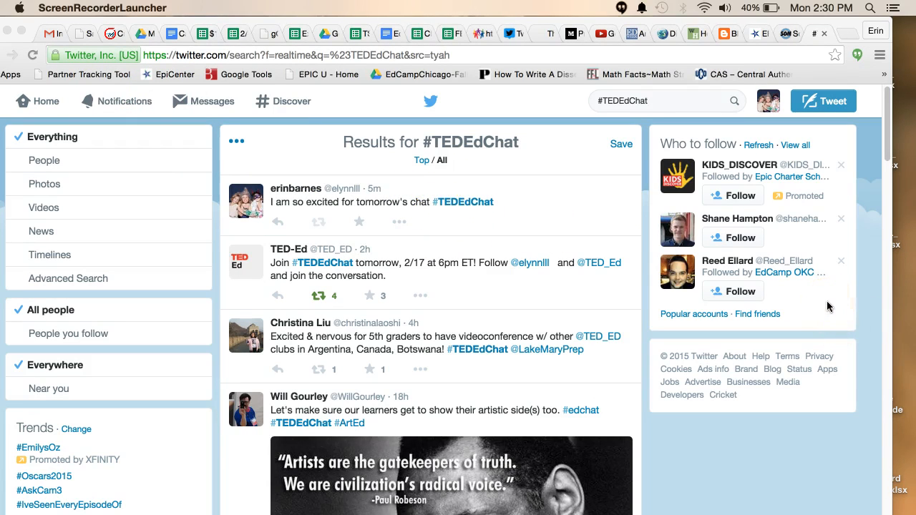
mouse_move(443, 118)
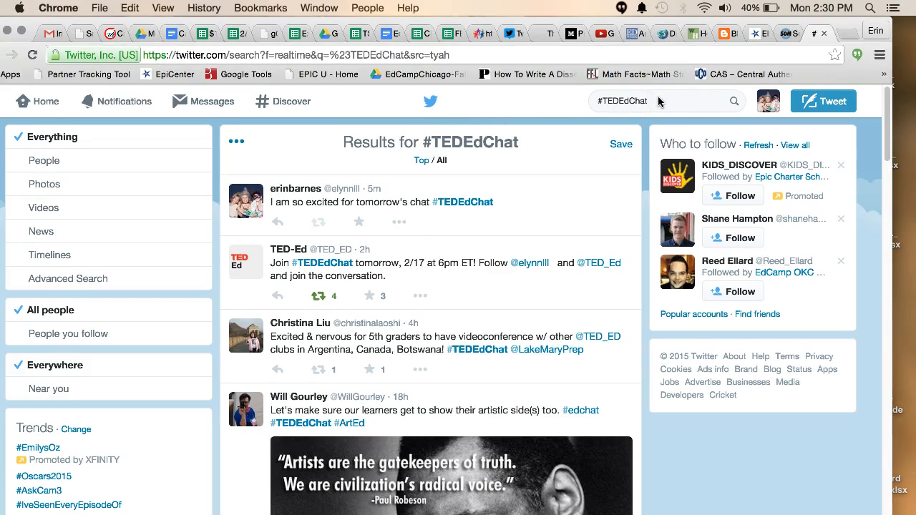
mouse_move(520, 199)
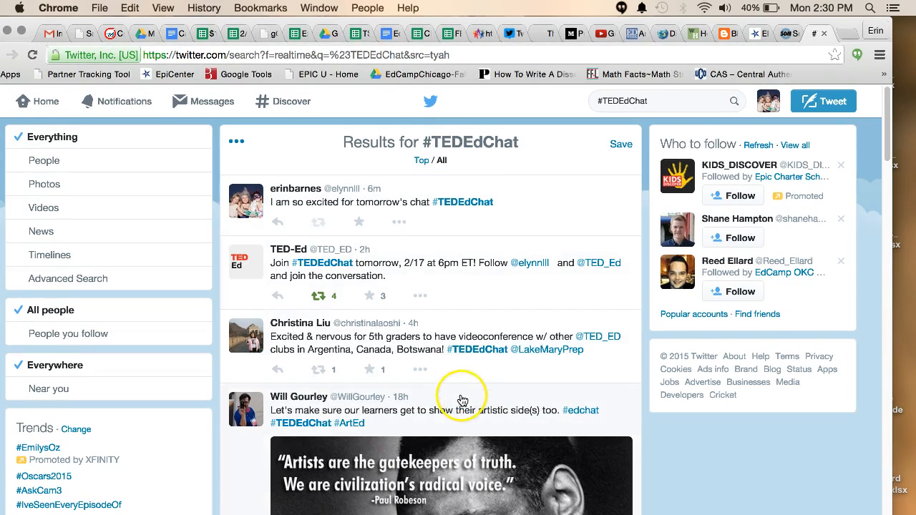
mouse_move(751, 136)
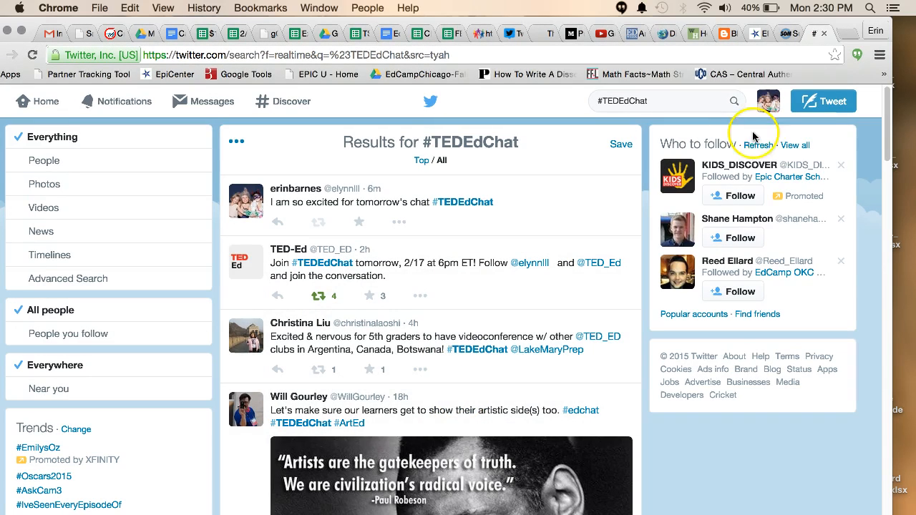
click(822, 101)
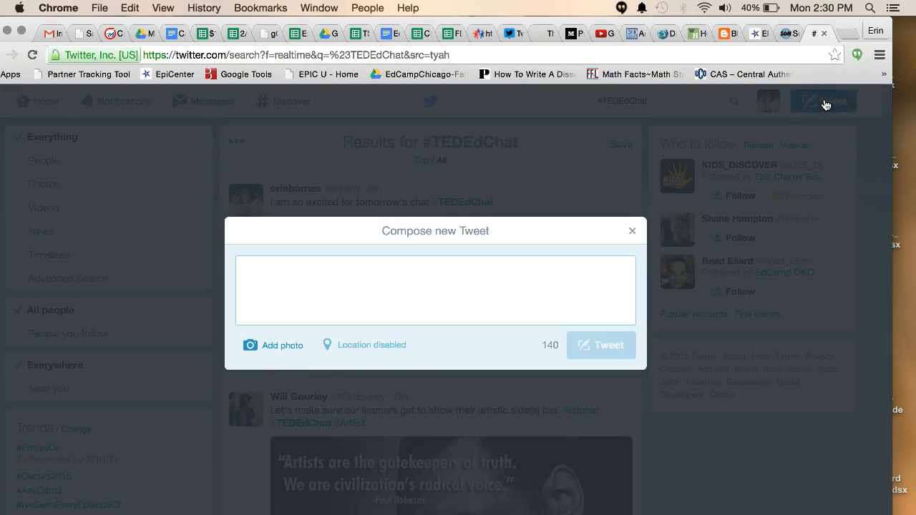
text(#t)
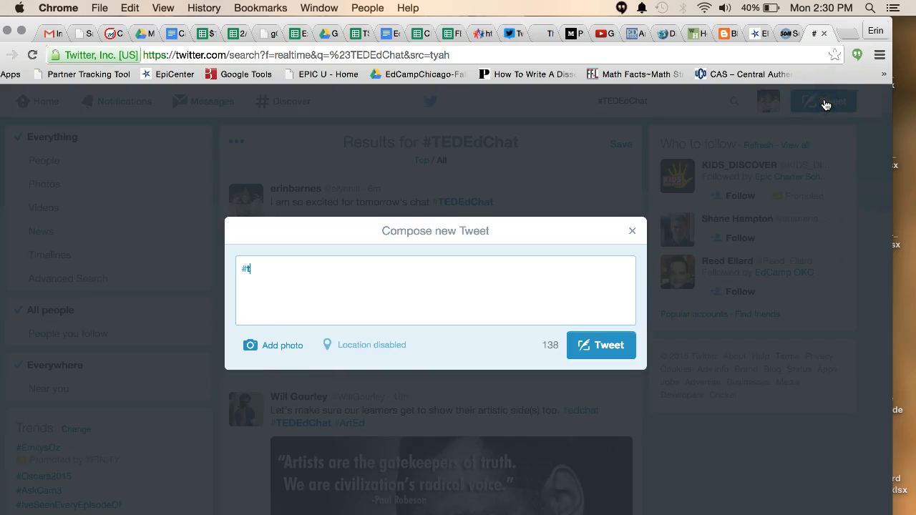
text(ededchaT)
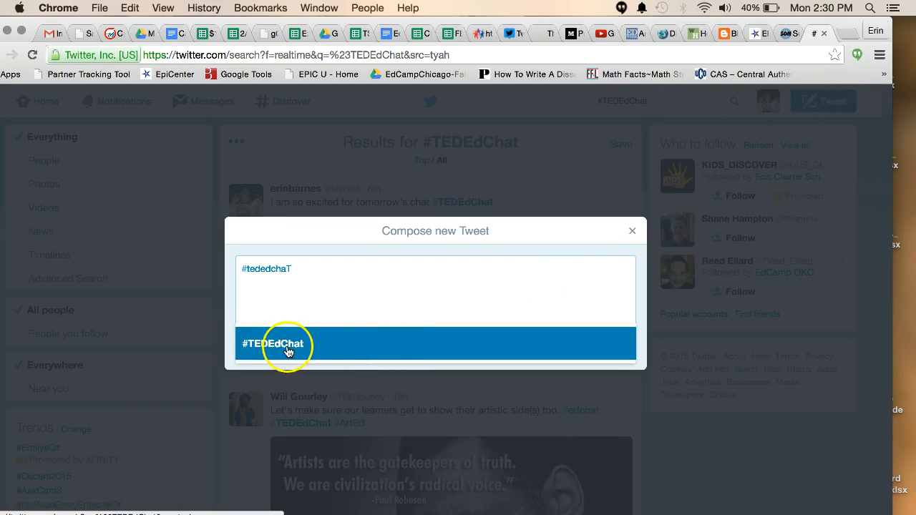
click(274, 344)
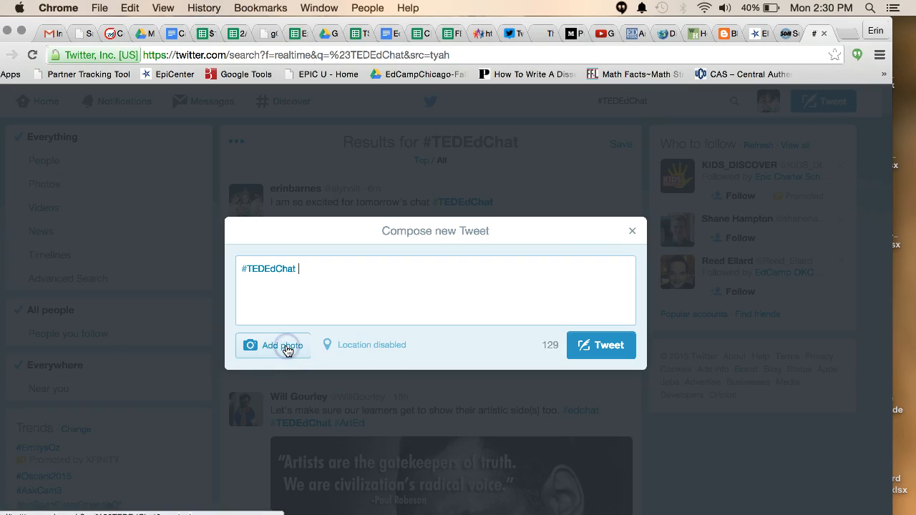
mouse_move(632, 231)
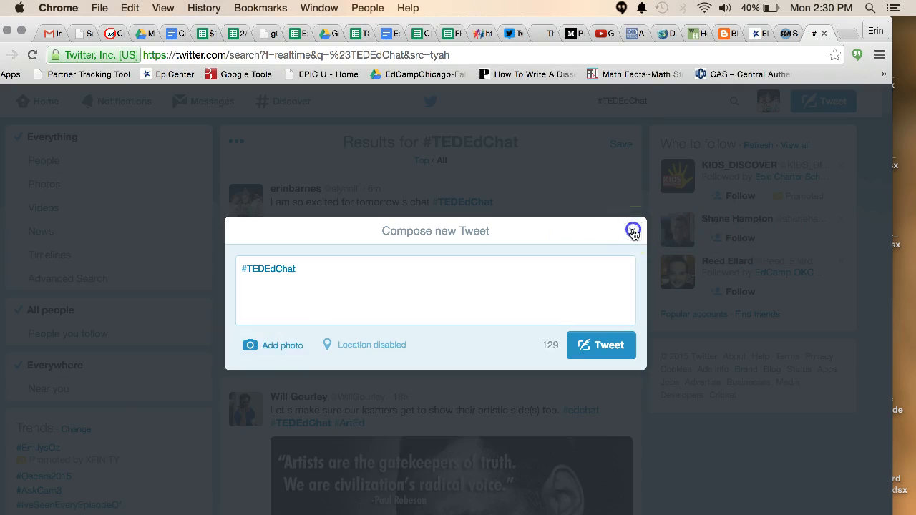
click(632, 230)
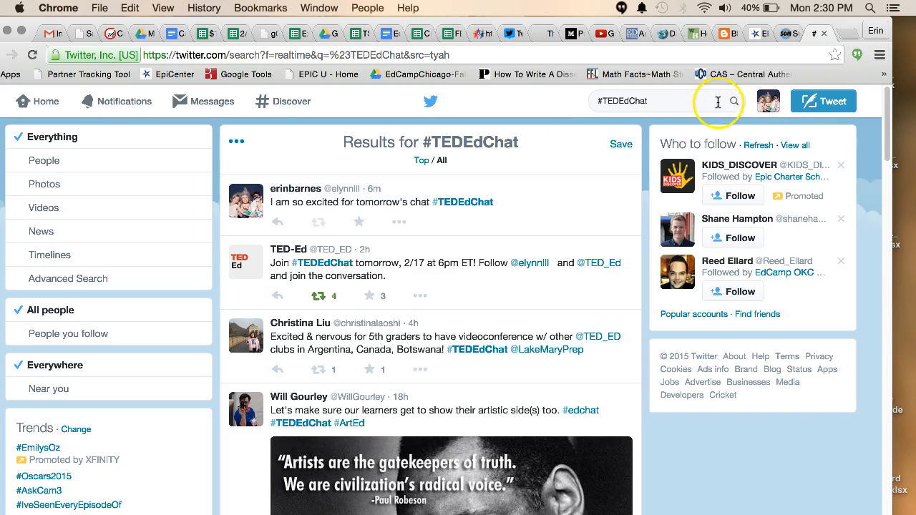
mouse_move(539, 18)
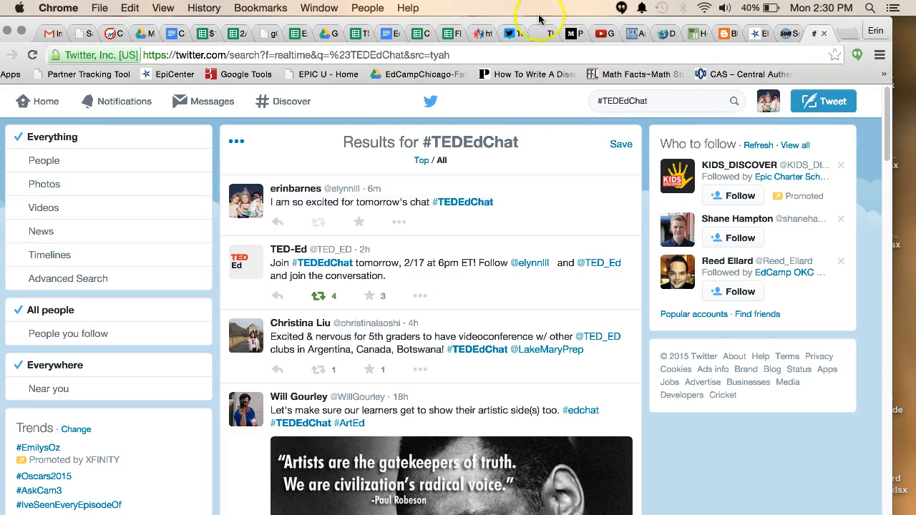
- In the TweetDeck dashboard, remove the existing #tededchat column
click(513, 34)
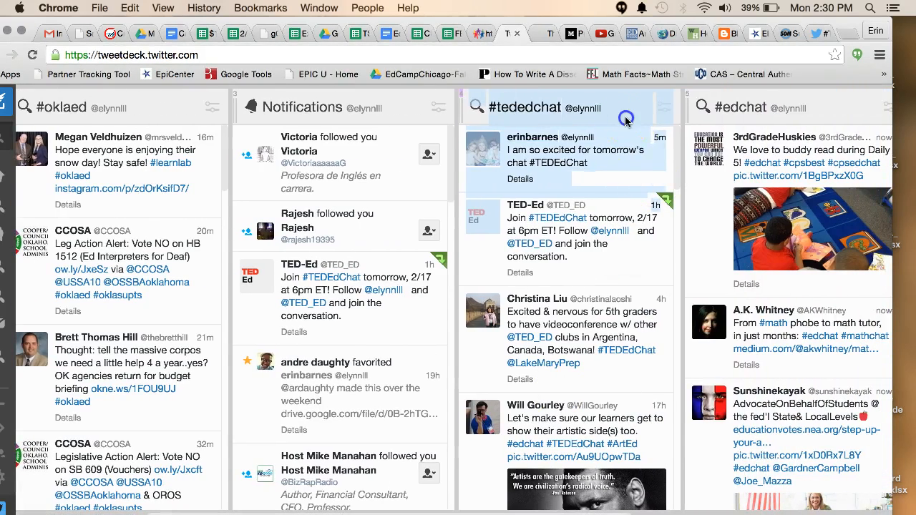
click(664, 108)
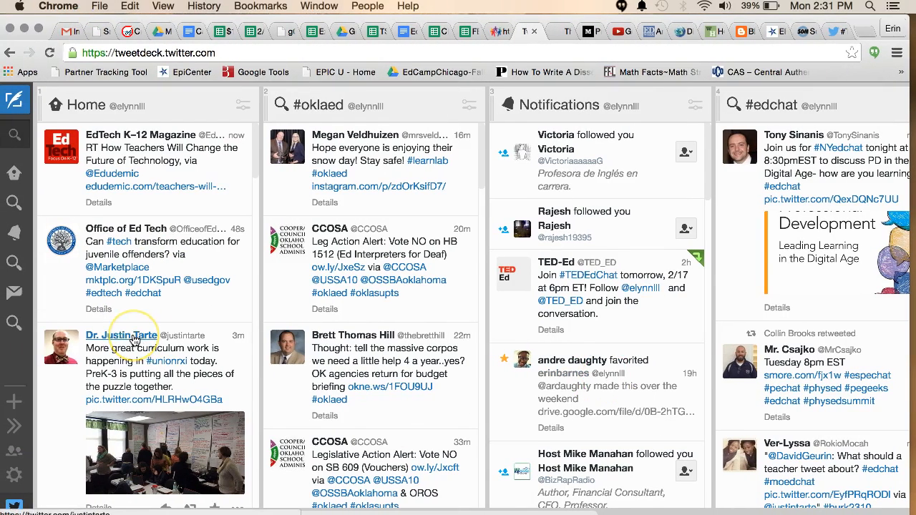
mouse_move(24, 156)
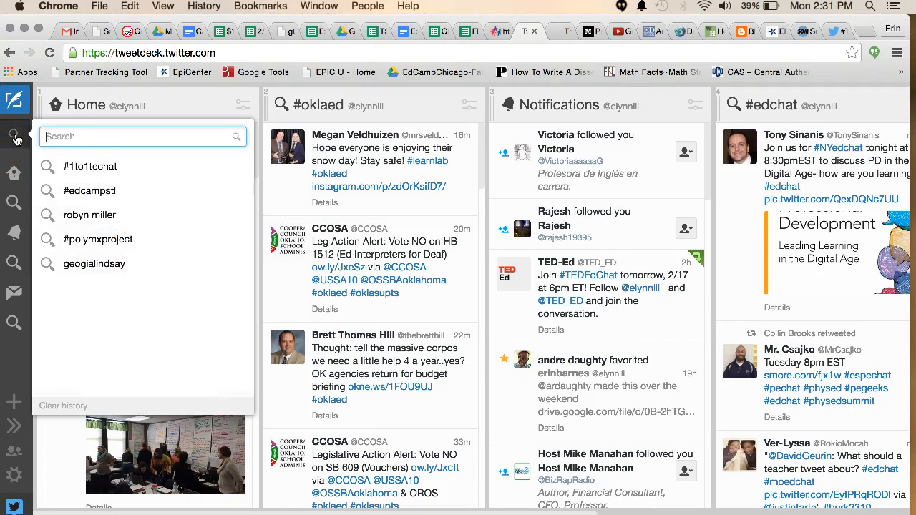
- Search TweetDeck for #tededchat and add the results as a column after Home
text(#TEDEDCHAT)
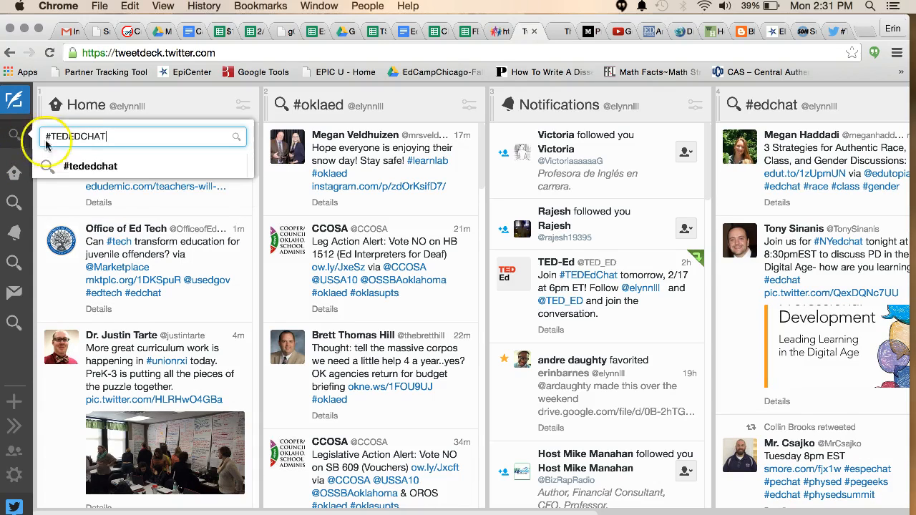
click(90, 166)
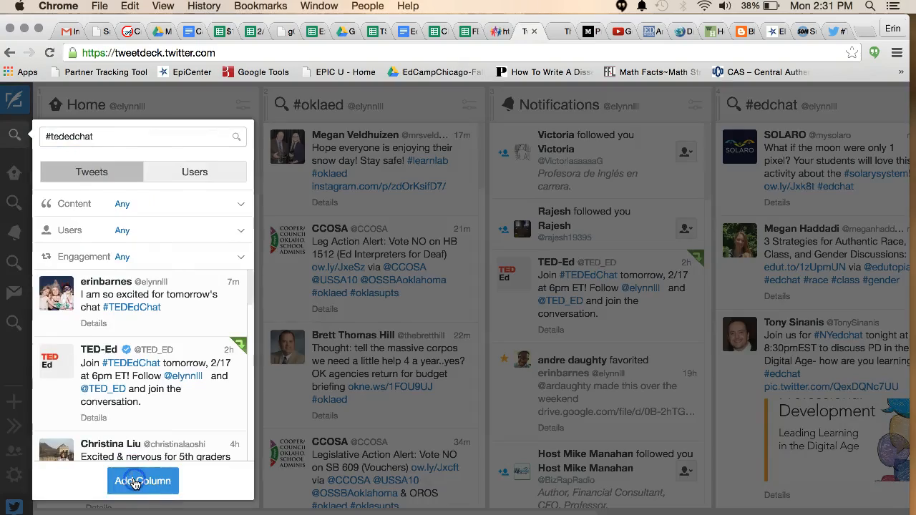
click(143, 480)
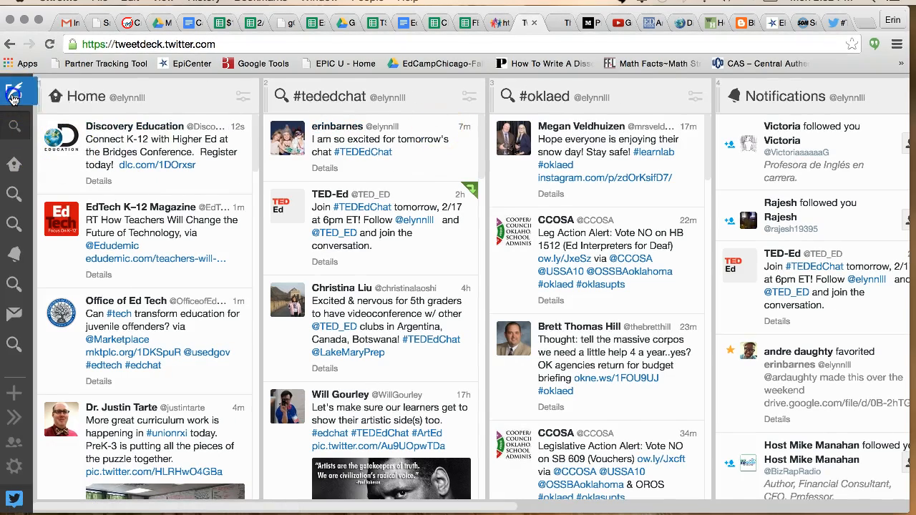
- Compose a TweetDeck draft reading 'SAY WHAT YOU WANT #TEDEdChat', left unsent
click(15, 93)
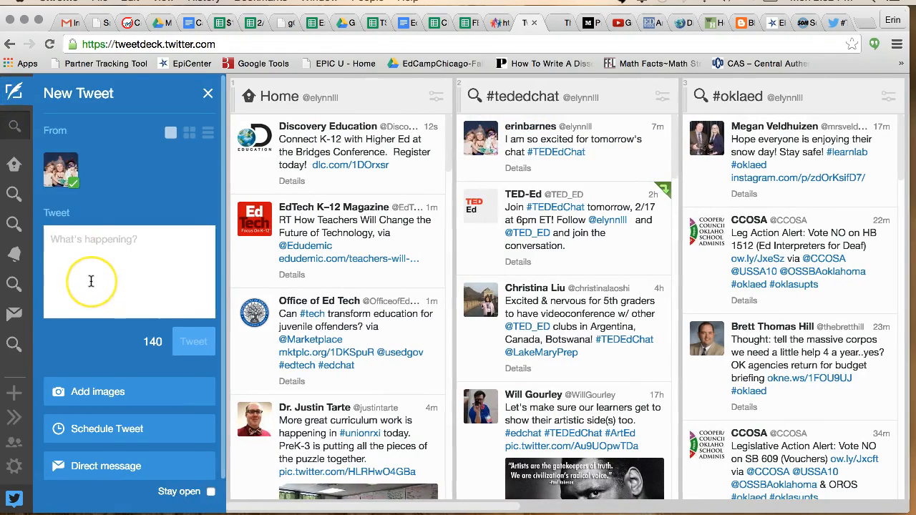
text(SAY WHAT Y)
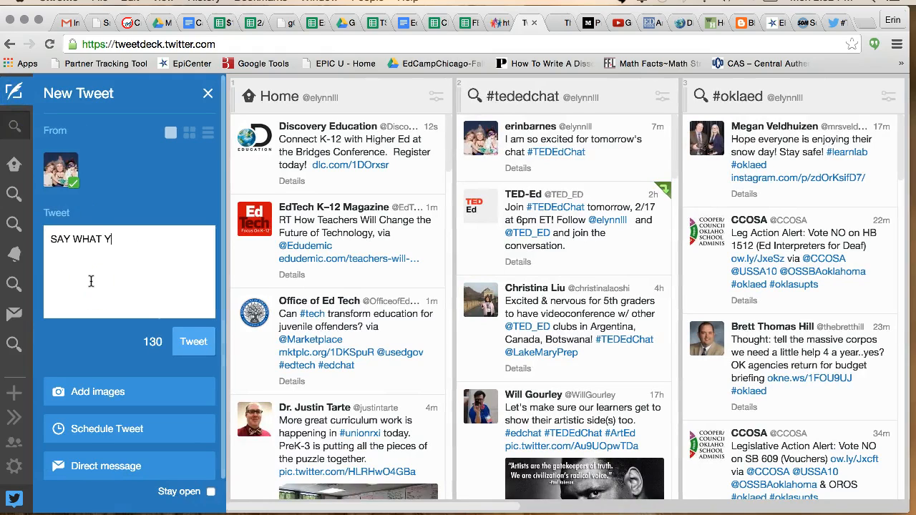
text(OU WANY)
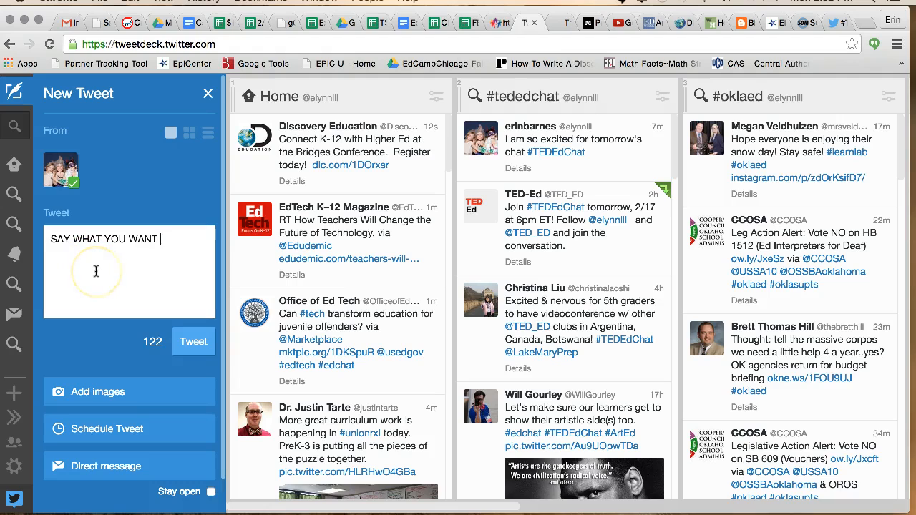
text(#)
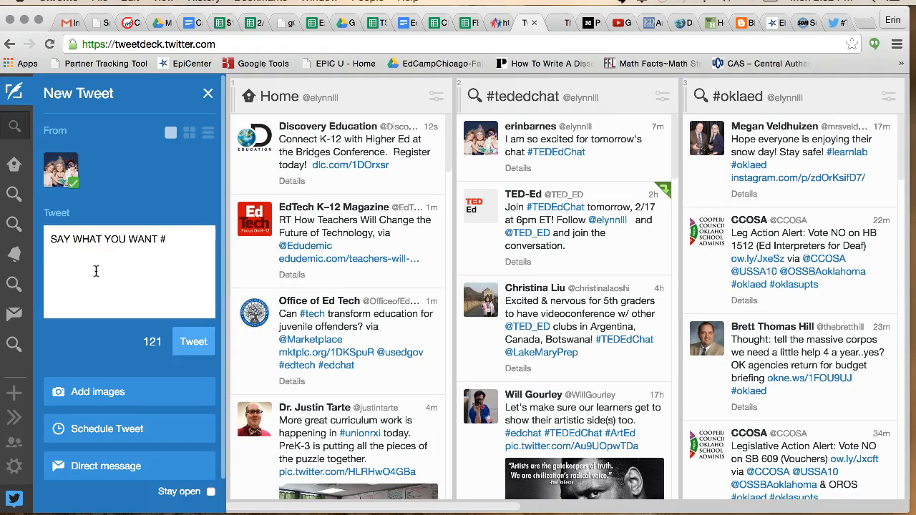
text(tededc)
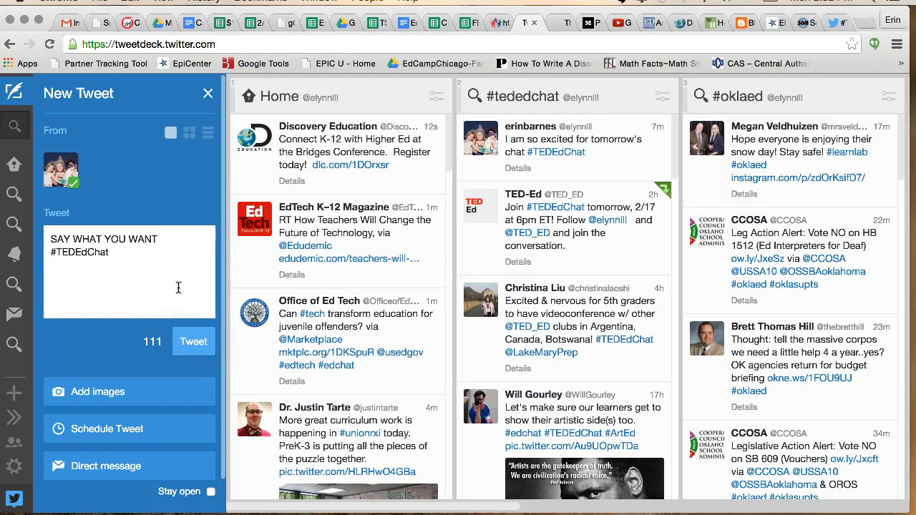
mouse_move(193, 341)
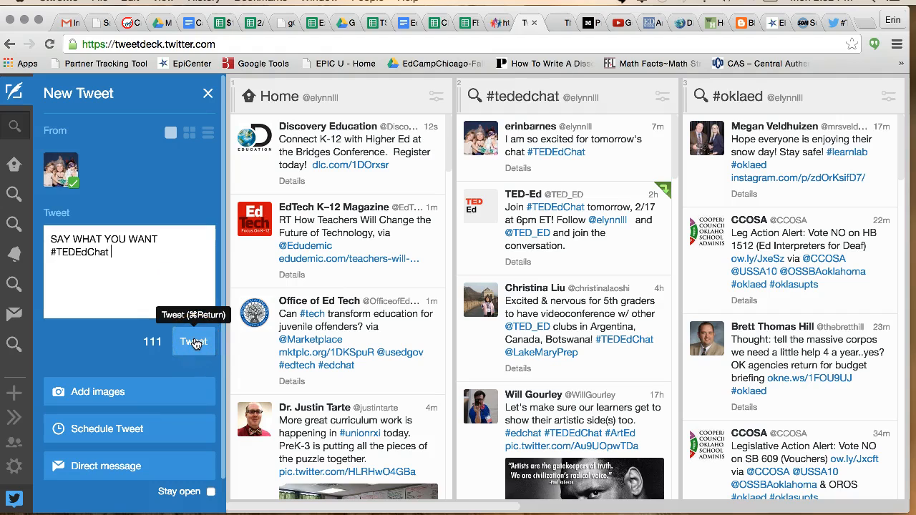
mouse_move(680, 83)
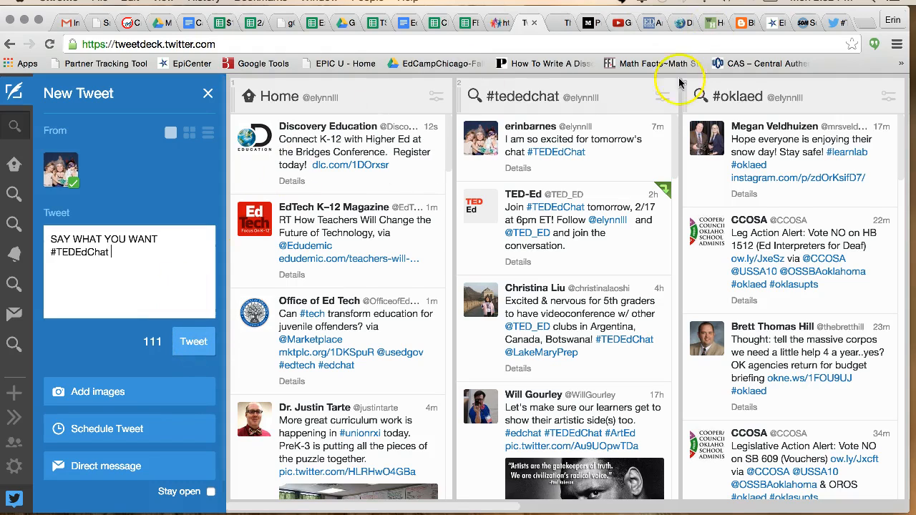
mouse_move(612, 160)
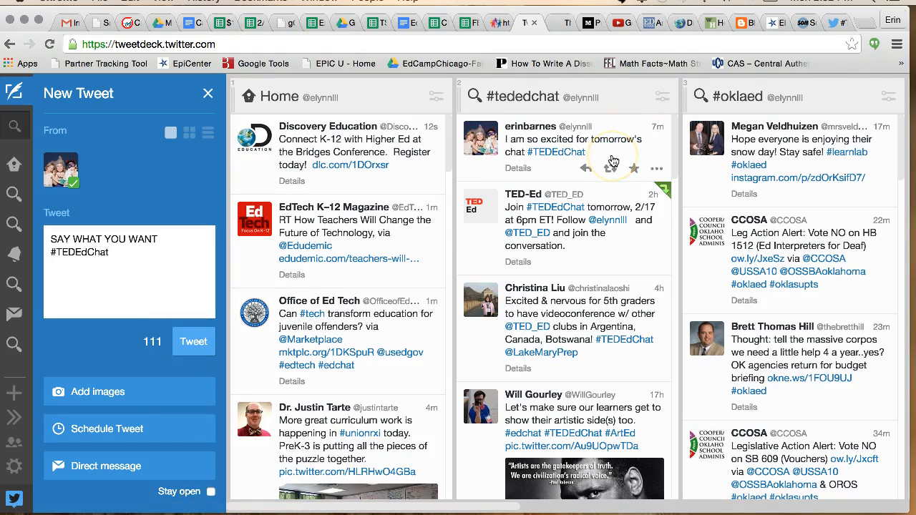